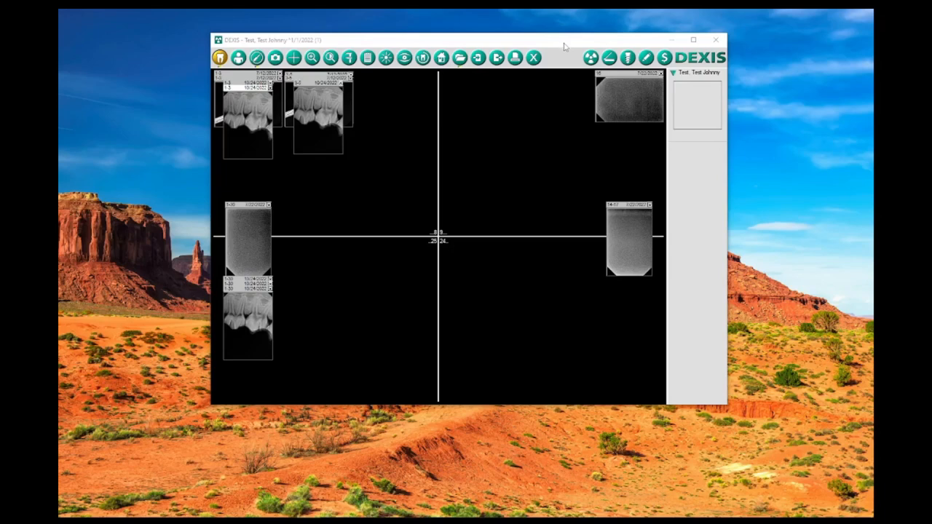
pyautogui.moveTo(539, 47)
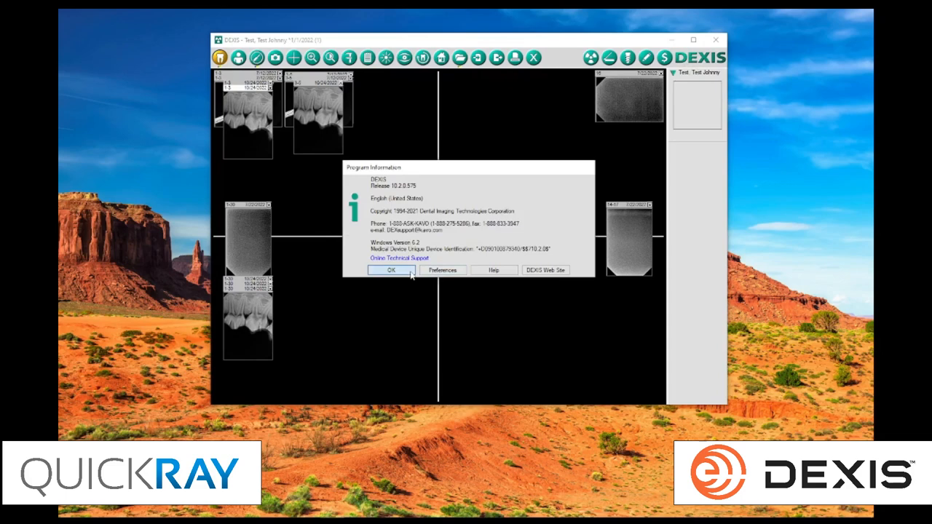
# Step: Close the About DEXIS window after reviewing the installed release version
pyautogui.click(391, 269)
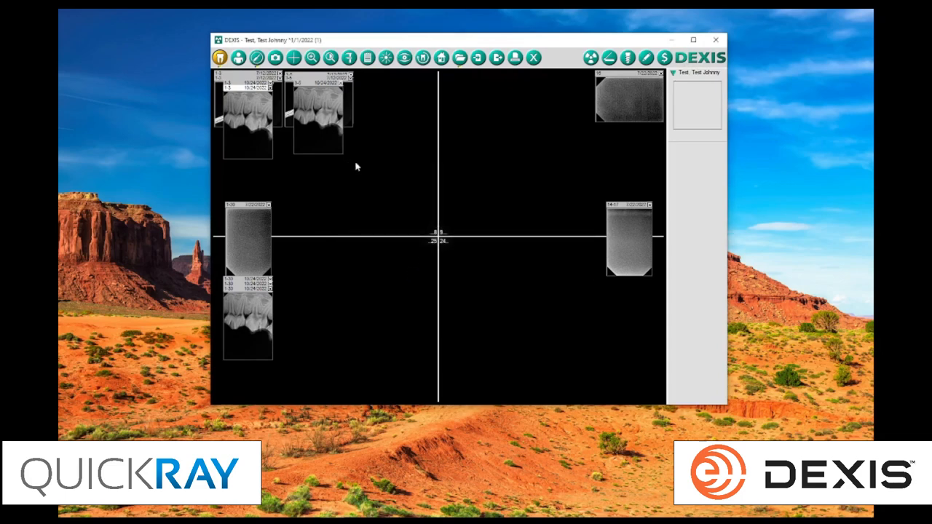
pyautogui.moveTo(484, 29)
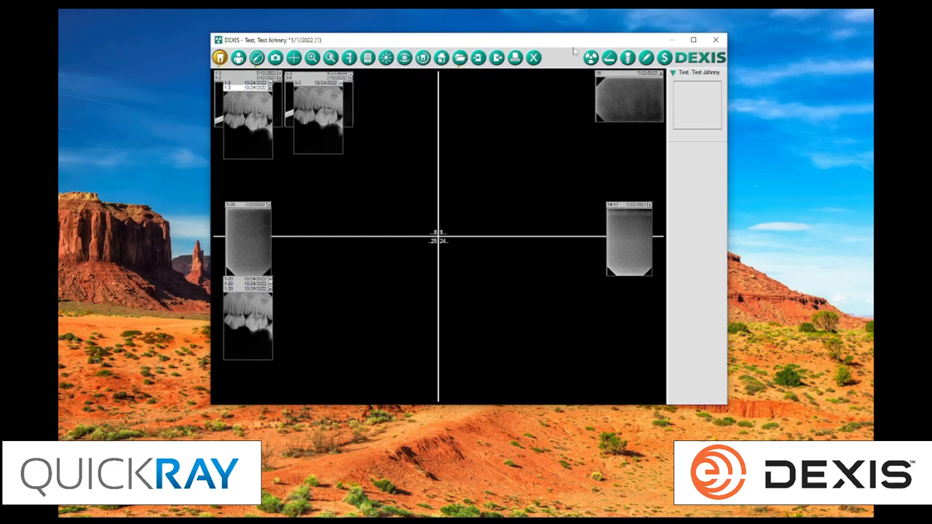
pyautogui.moveTo(583, 61)
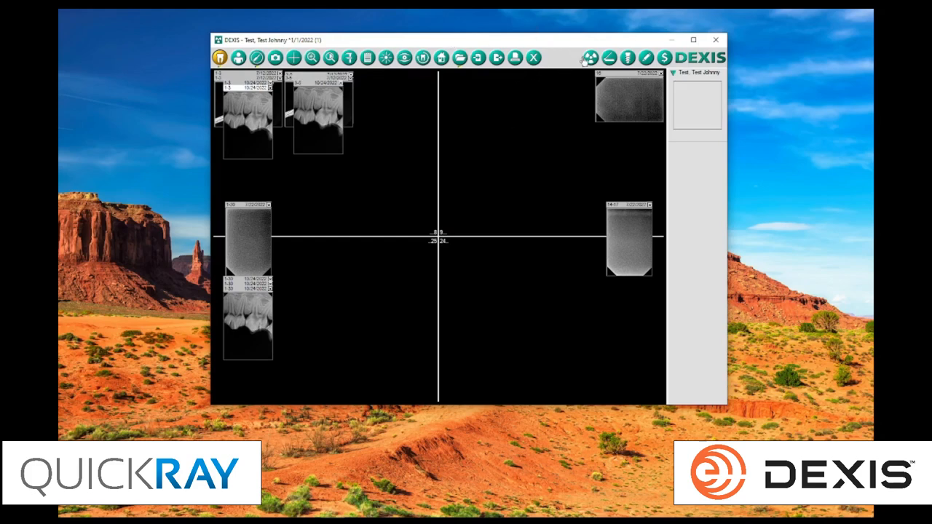
pyautogui.moveTo(590, 58)
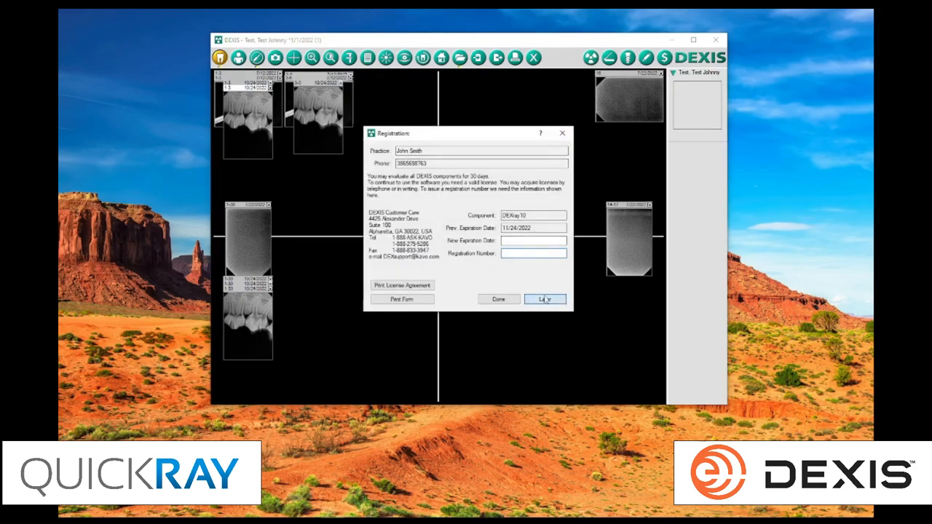
# Step: Dismiss the Registration dialog showing the license expiration date
pyautogui.click(545, 298)
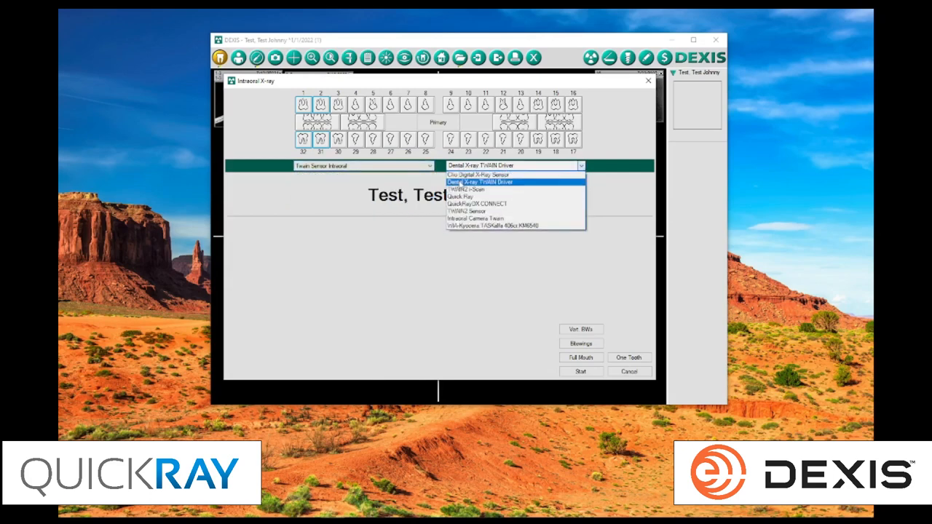
# Step: Choose the Dental X-ray TWAIN Driver and start a Uni. BWs bitewing acquisition
pyautogui.click(477, 182)
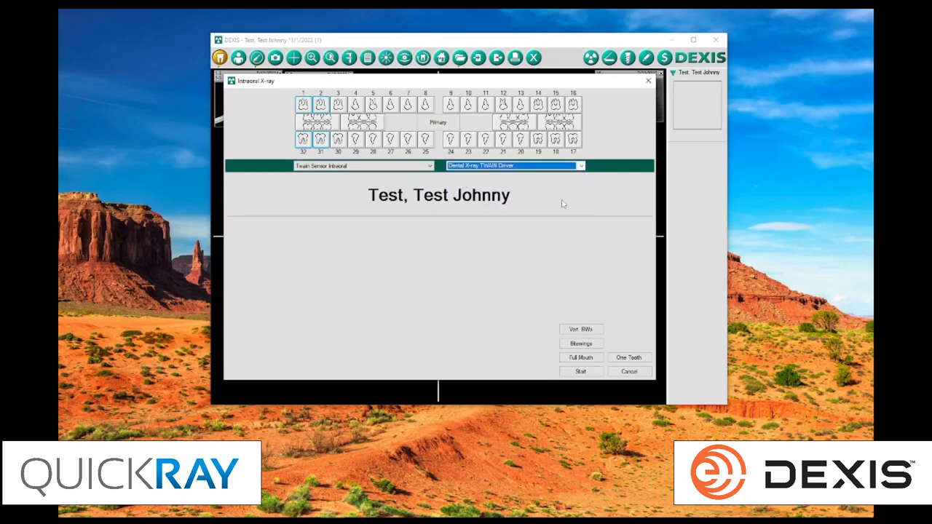
pyautogui.moveTo(541, 242)
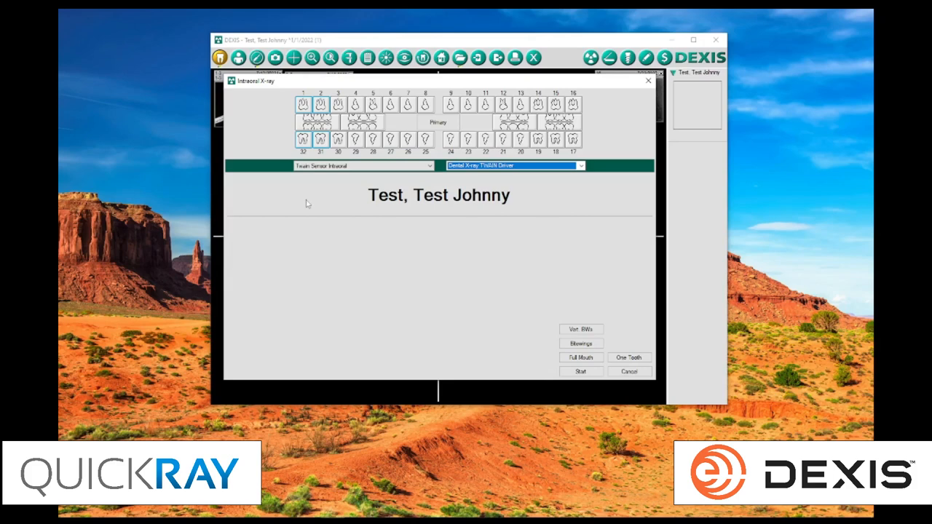
pyautogui.moveTo(440, 294)
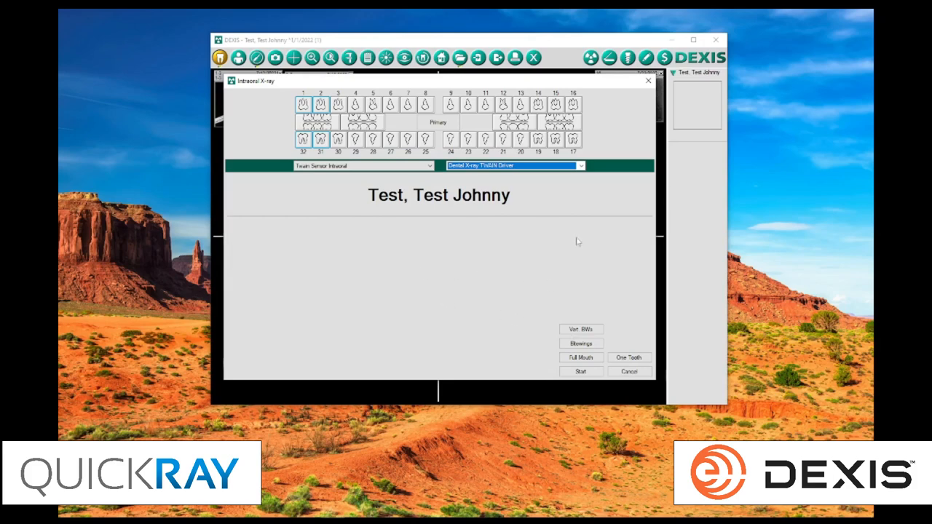
pyautogui.moveTo(582, 329)
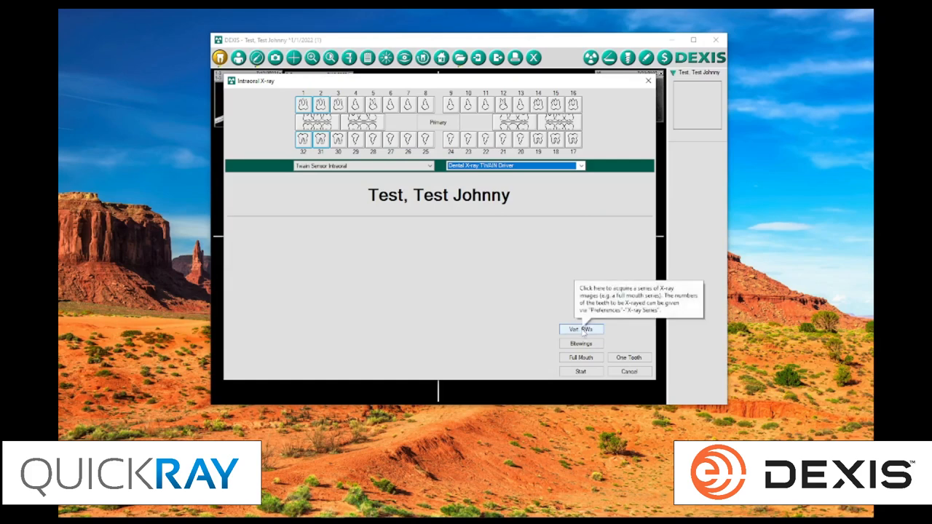
pyautogui.click(581, 371)
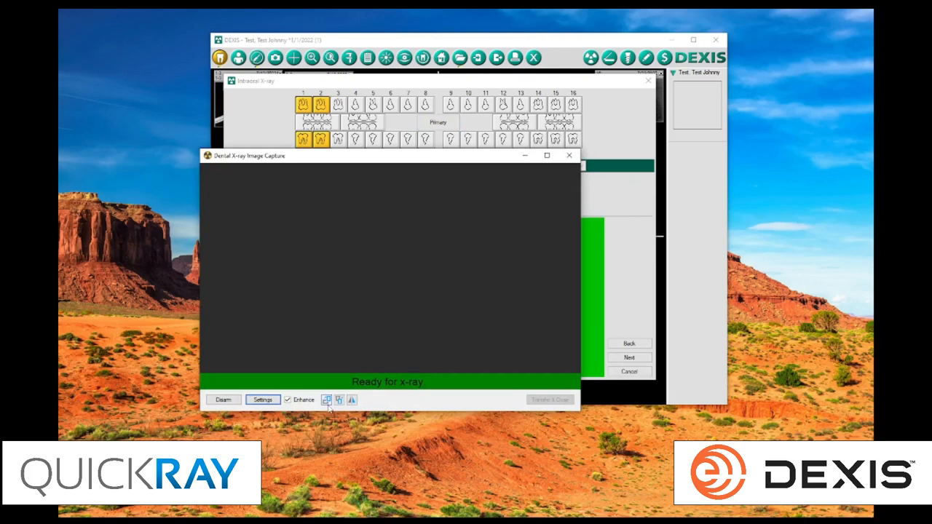
pyautogui.moveTo(326, 399)
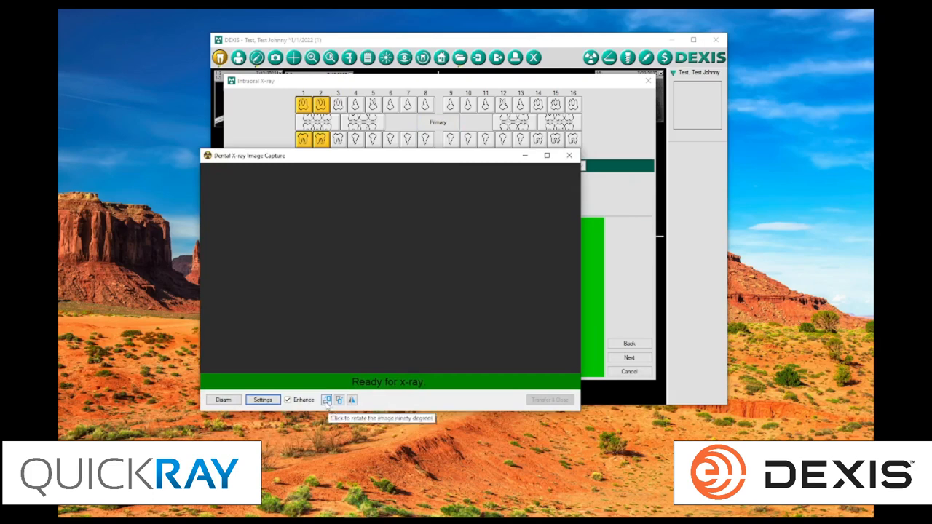
pyautogui.moveTo(342, 431)
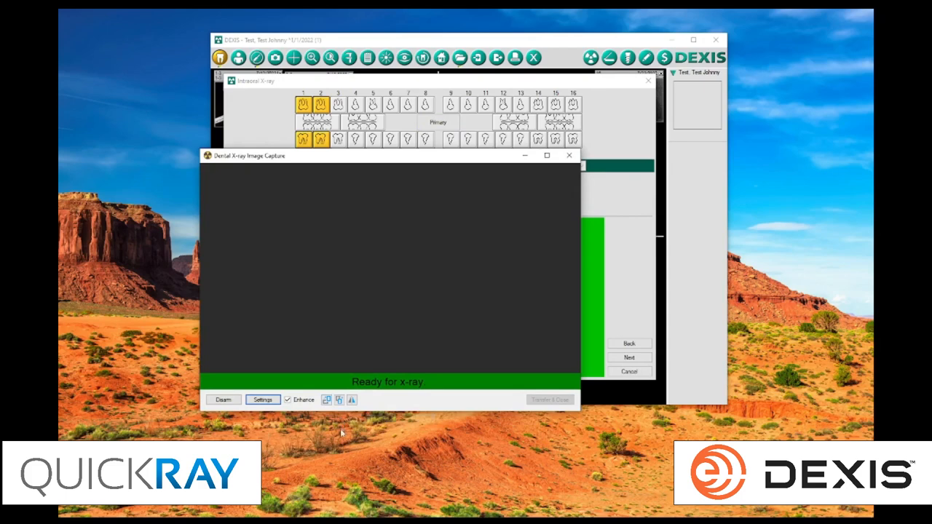
pyautogui.moveTo(339, 399)
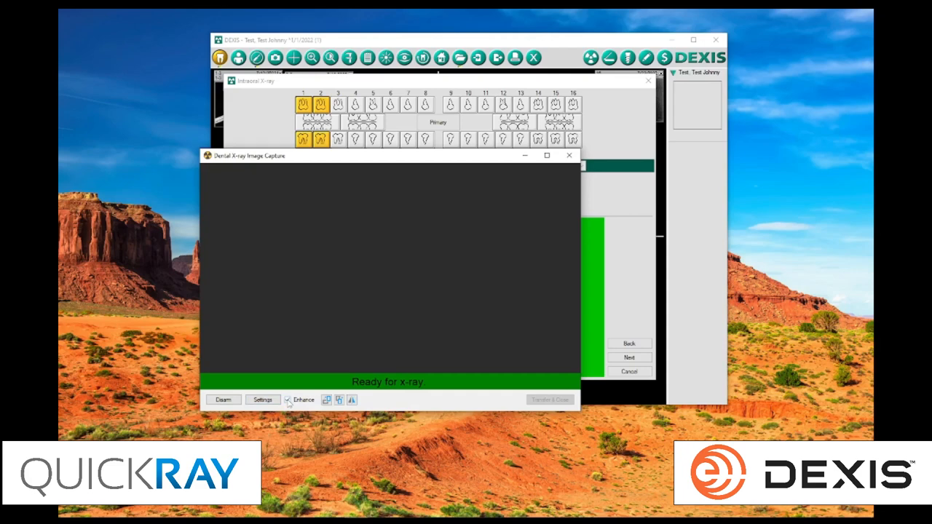
pyautogui.moveTo(262, 399)
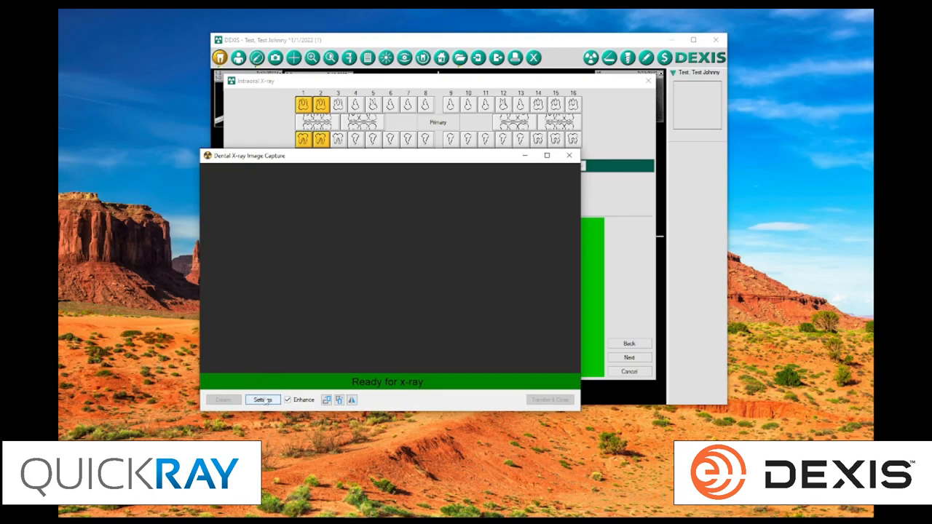
# Step: Bring up the Dental X-ray Image Capture settings with the sensors disarmed
pyautogui.click(262, 399)
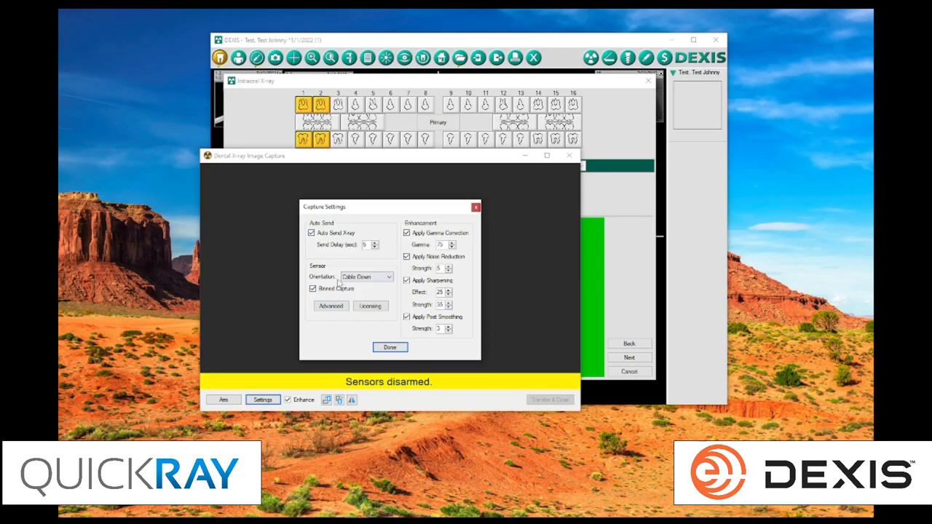
# Step: Check the sensor Orientation, switch off Auto Send X-ray and close the settings
pyautogui.click(367, 277)
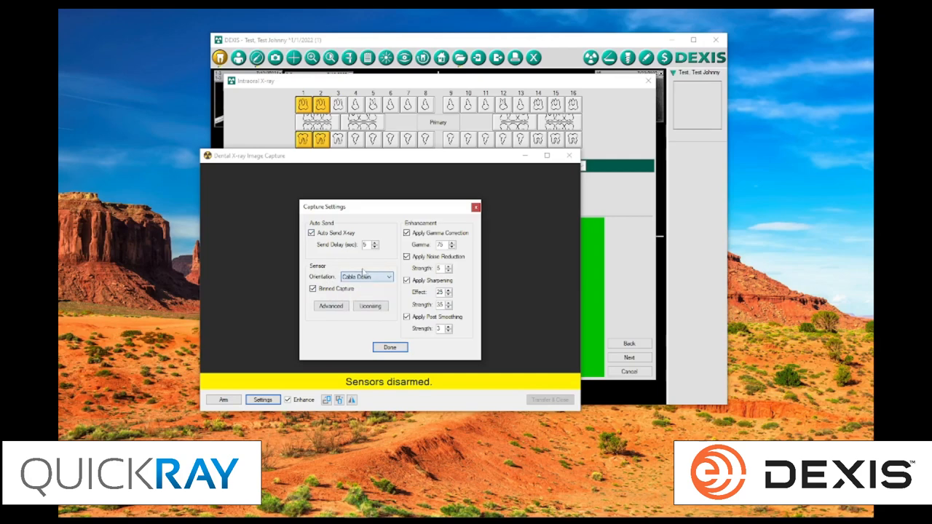
pyautogui.click(312, 233)
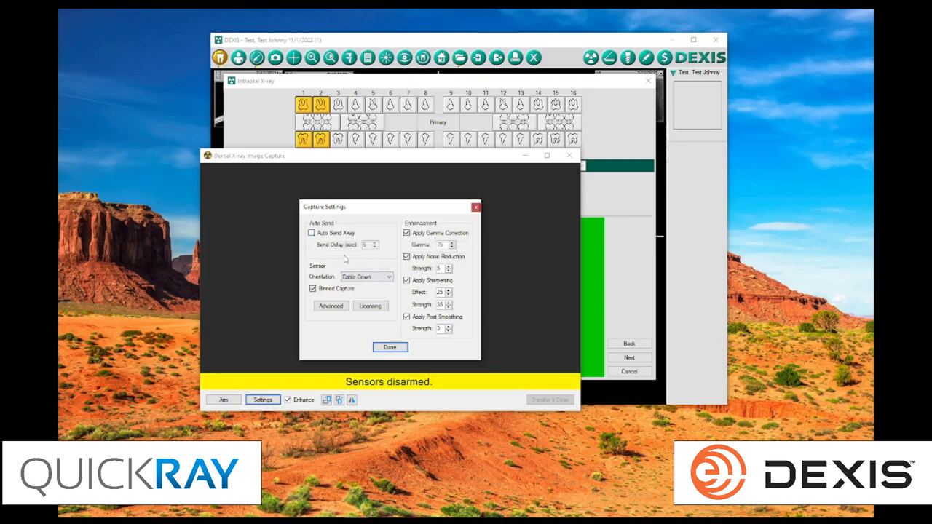
pyautogui.moveTo(371, 234)
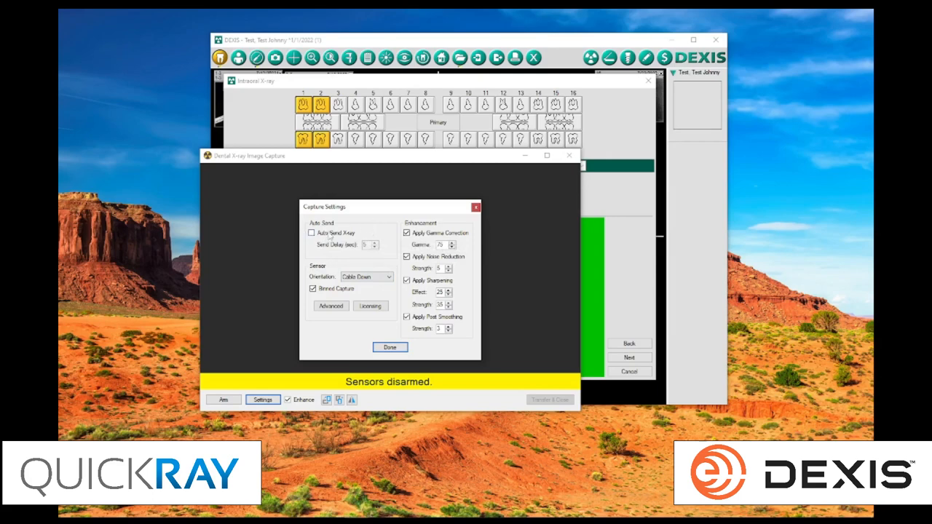
pyautogui.moveTo(312, 233)
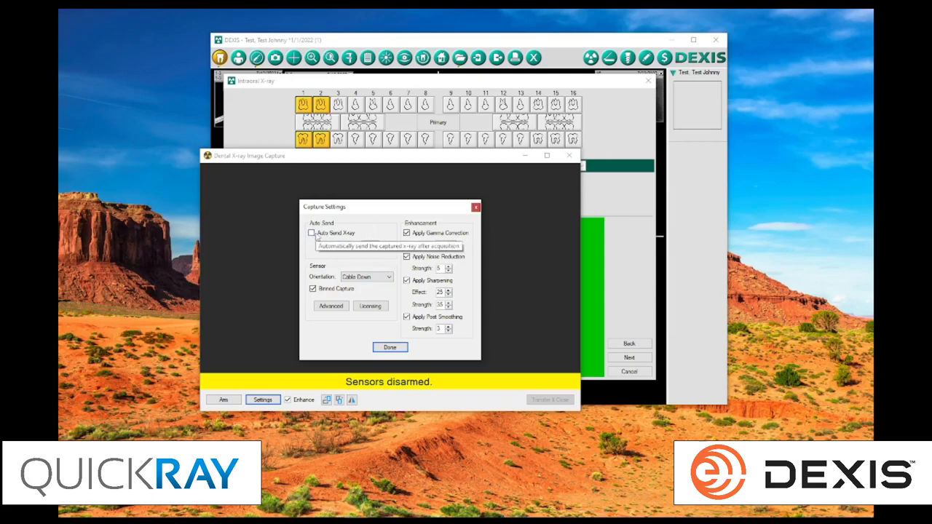
pyautogui.click(312, 233)
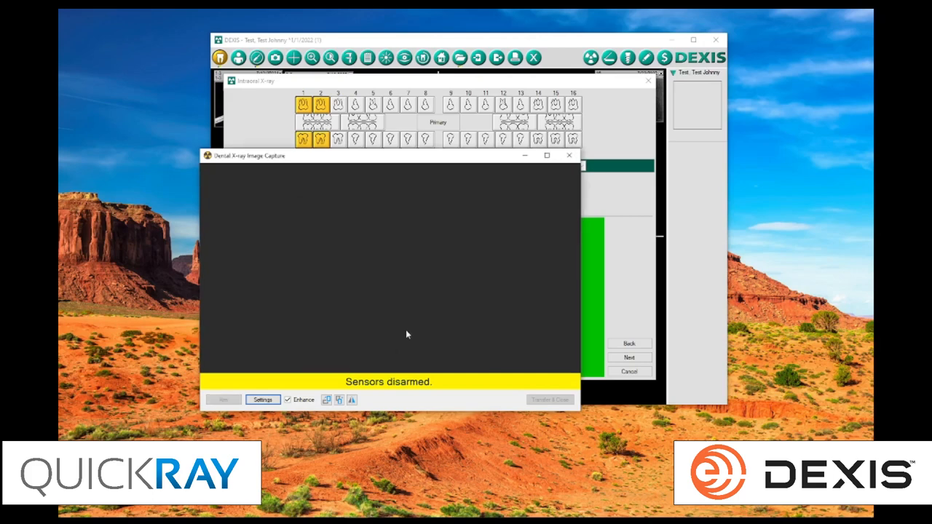
# Step: Arm the sensors to advance to the next bitewing position, then disarm them again
pyautogui.click(224, 399)
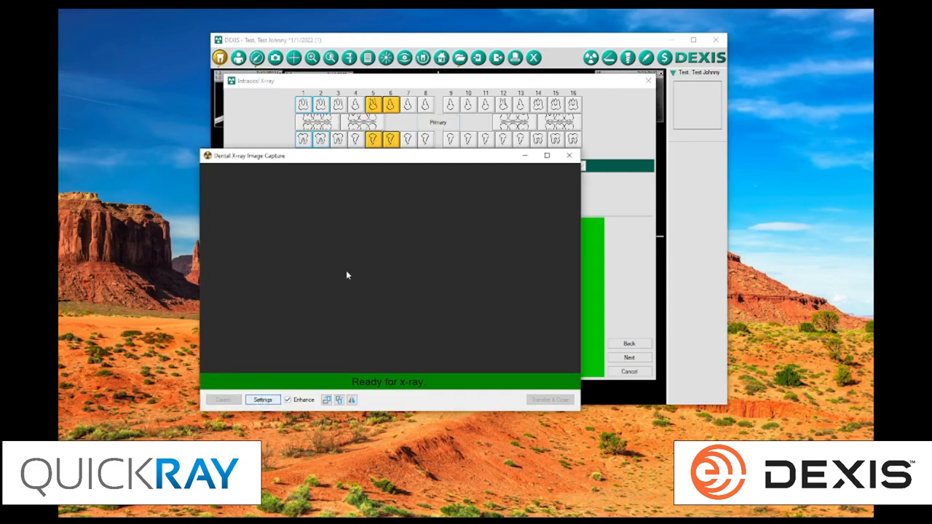
pyautogui.click(262, 399)
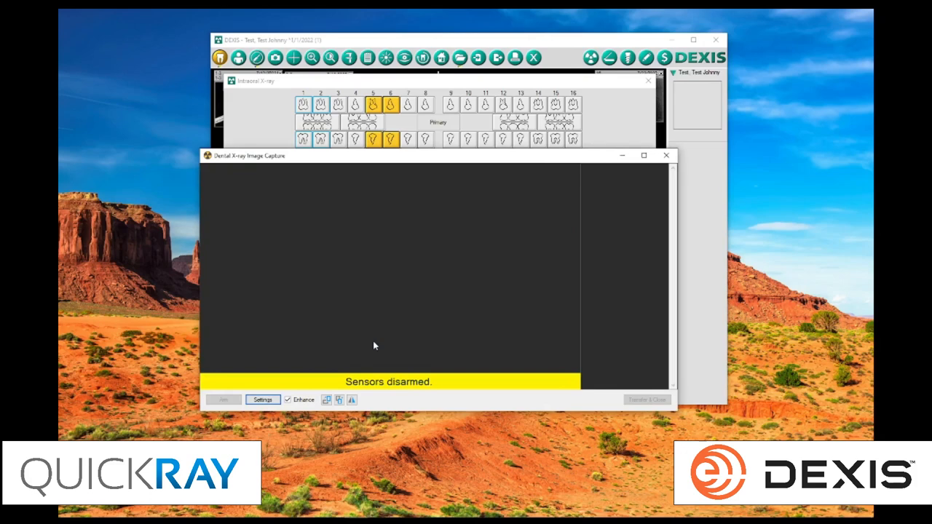
# Step: Re-arm the sensors so the capture is ready for an X-ray at the current position
pyautogui.click(223, 399)
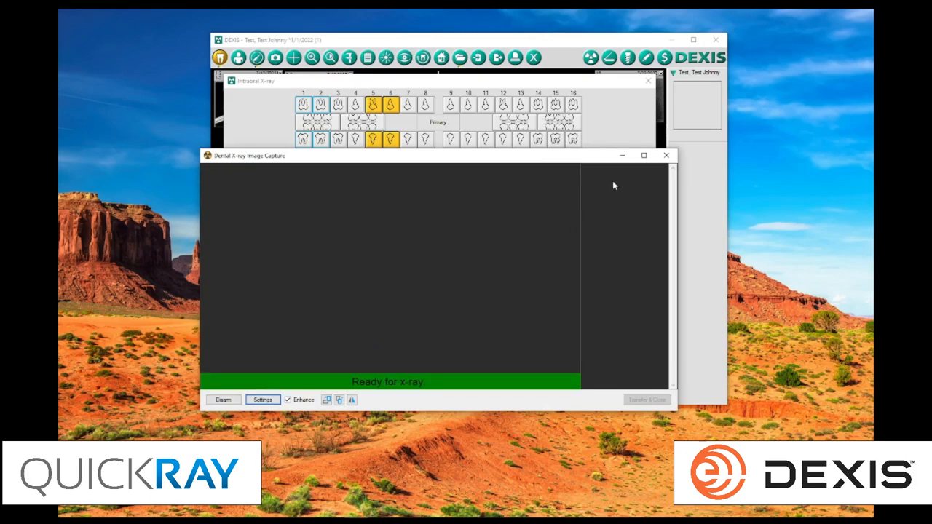
pyautogui.moveTo(420, 168)
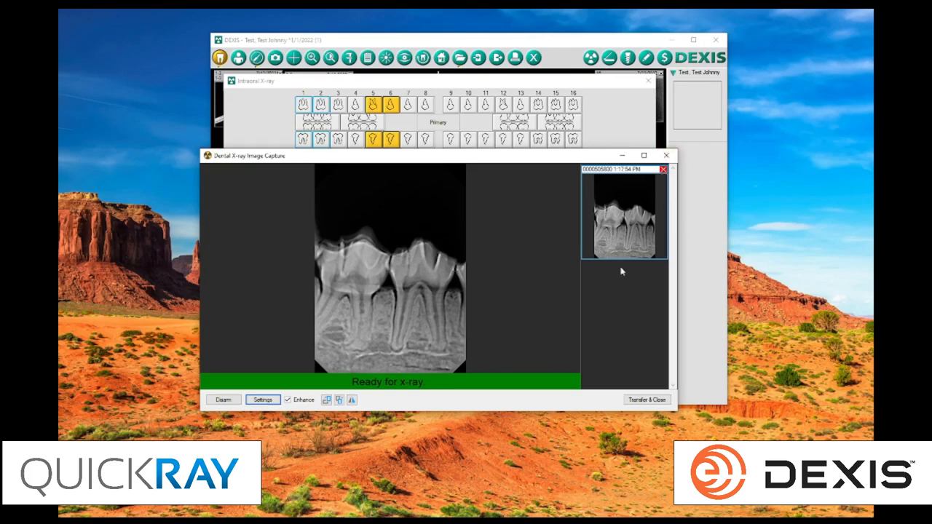
pyautogui.moveTo(609, 346)
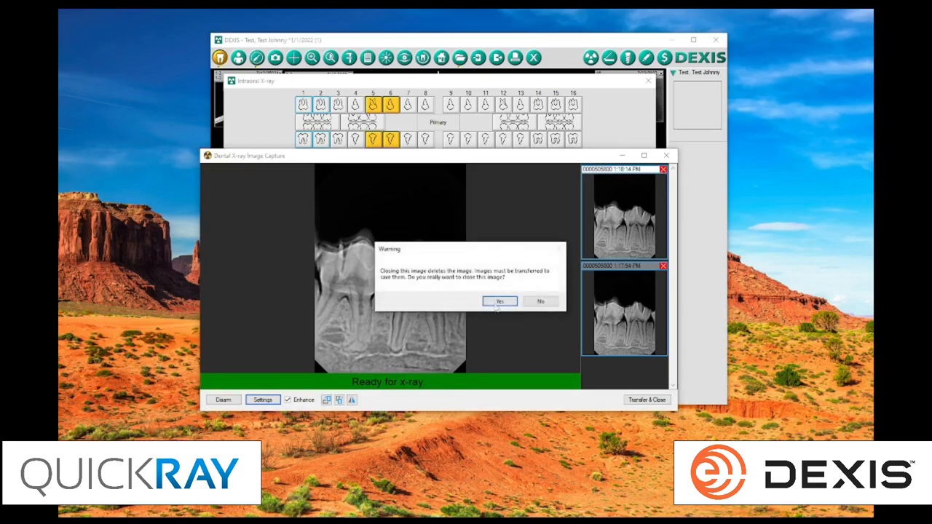
# Step: Discard the extra captured image and preview the different enhancement looks of the bitewing
pyautogui.click(500, 301)
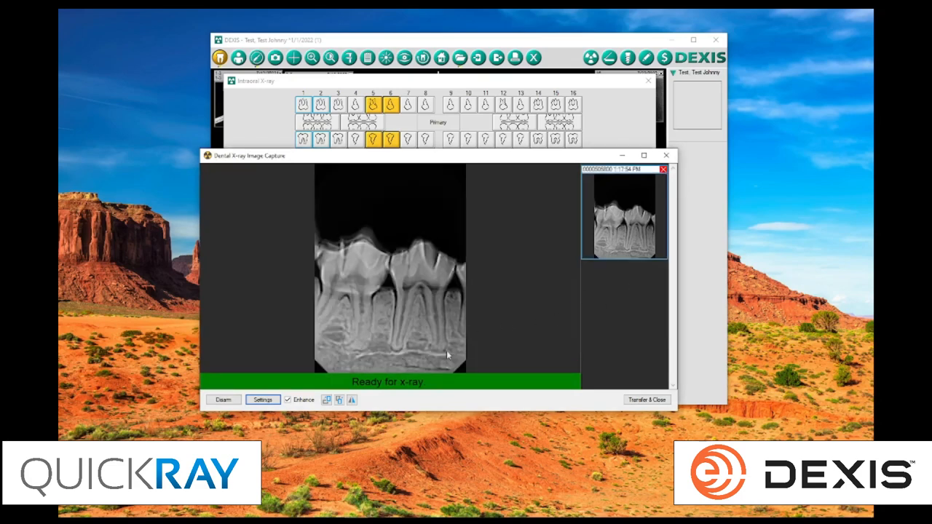
pyautogui.moveTo(388, 262)
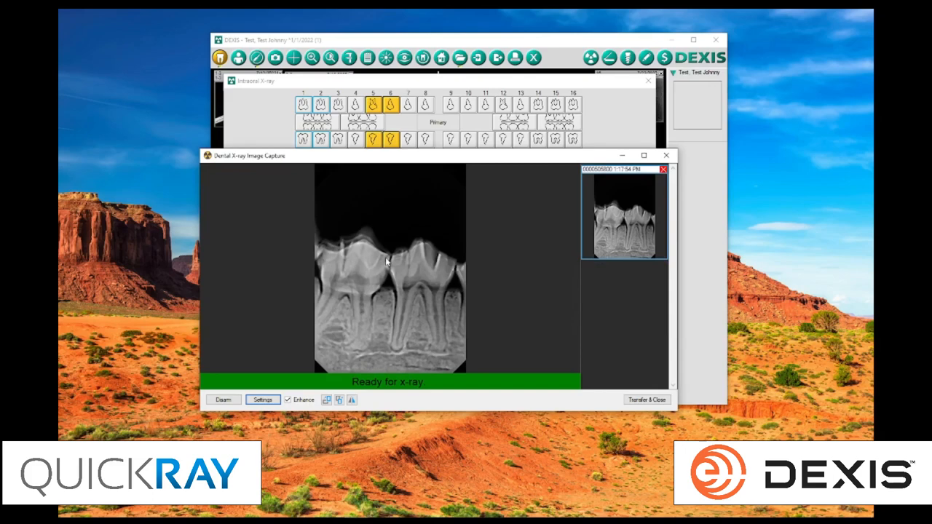
pyautogui.moveTo(399, 281)
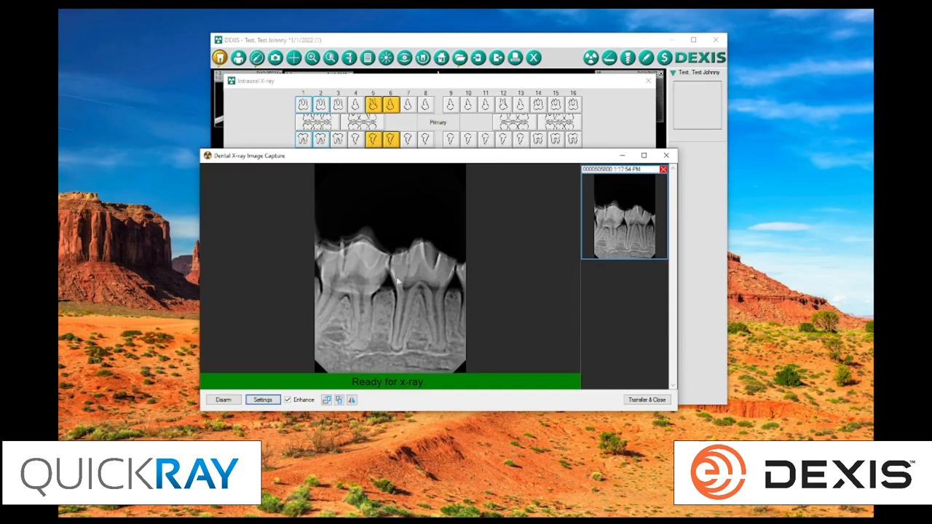
pyautogui.moveTo(357, 337)
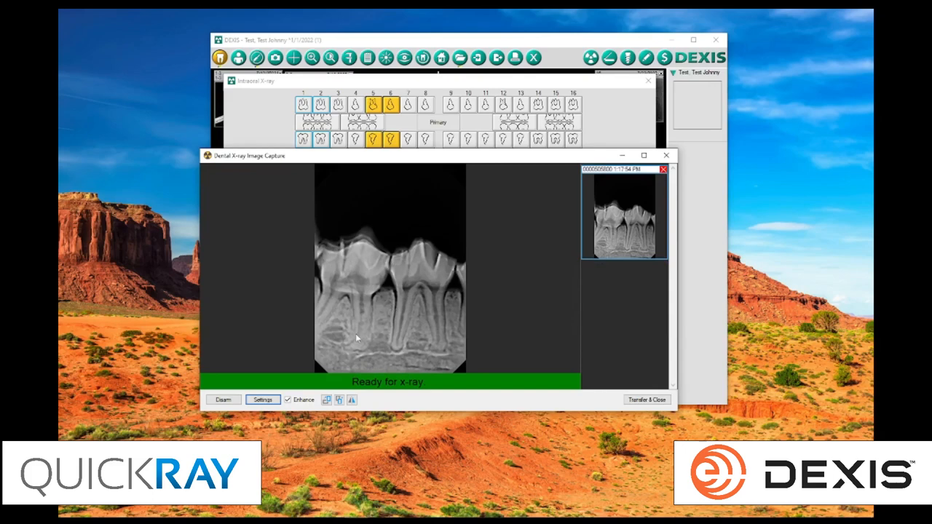
pyautogui.click(352, 399)
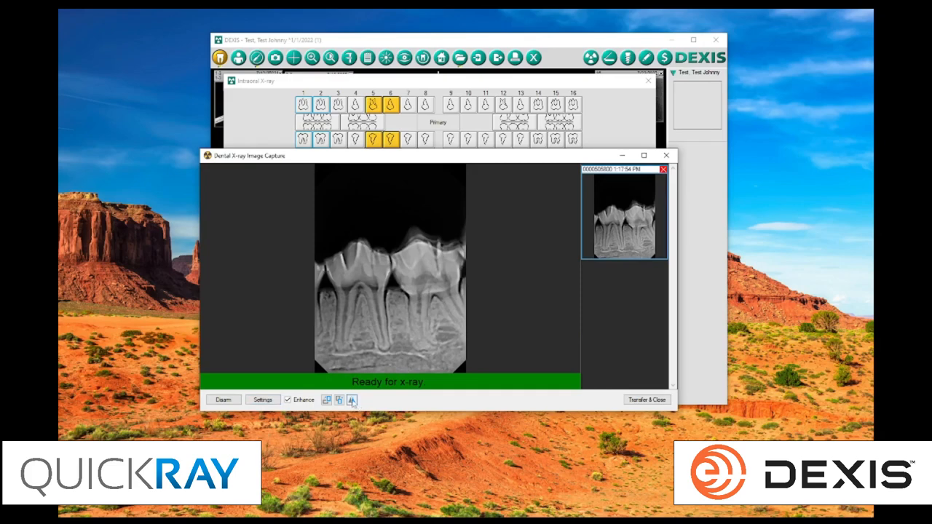
pyautogui.click(340, 399)
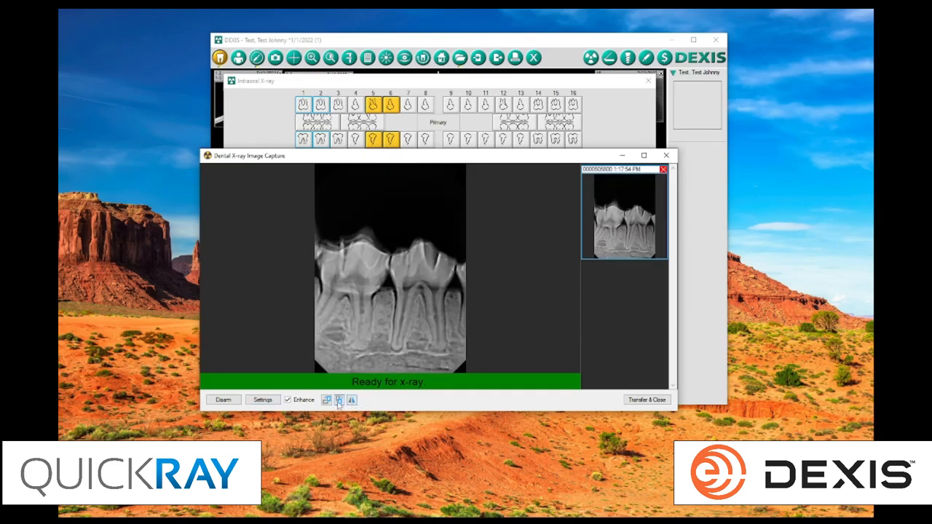
pyautogui.click(326, 400)
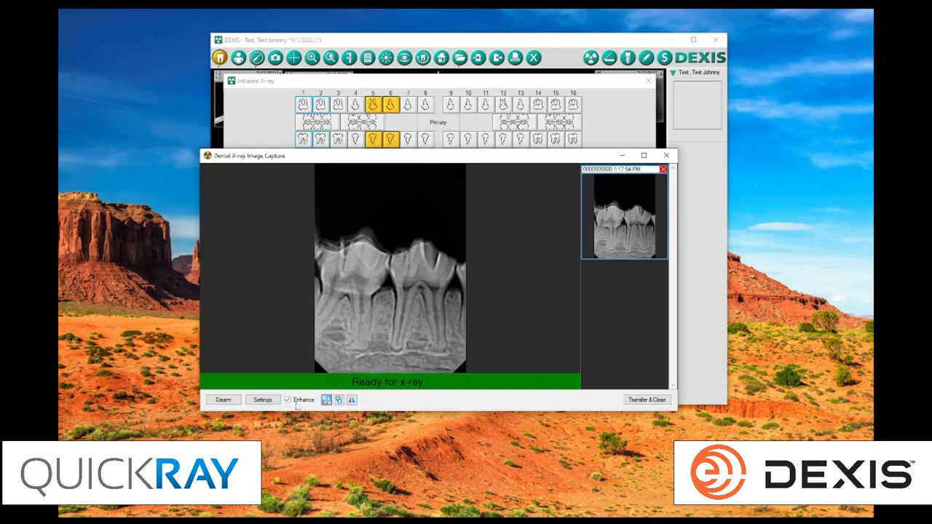
# Step: Compare the bitewing with Enhance off and on, leaving enhancement applied
pyautogui.click(288, 400)
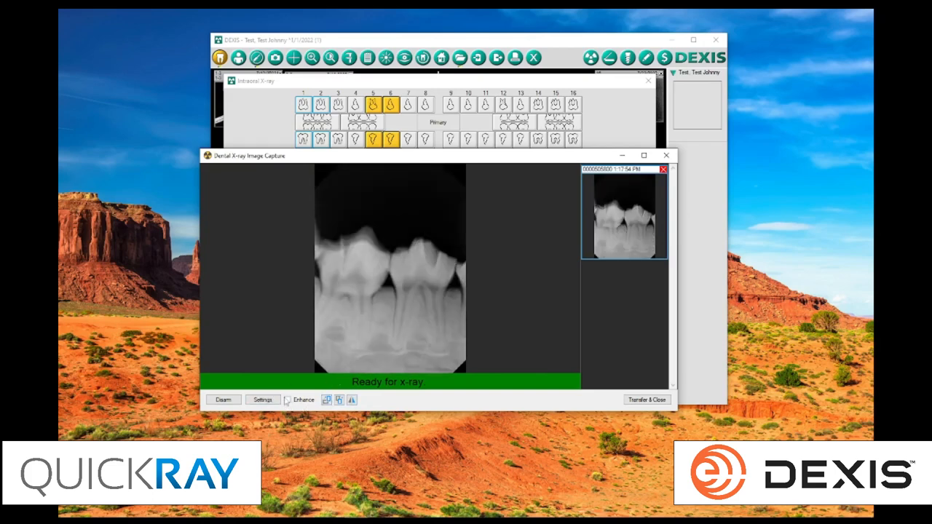
pyautogui.moveTo(289, 399)
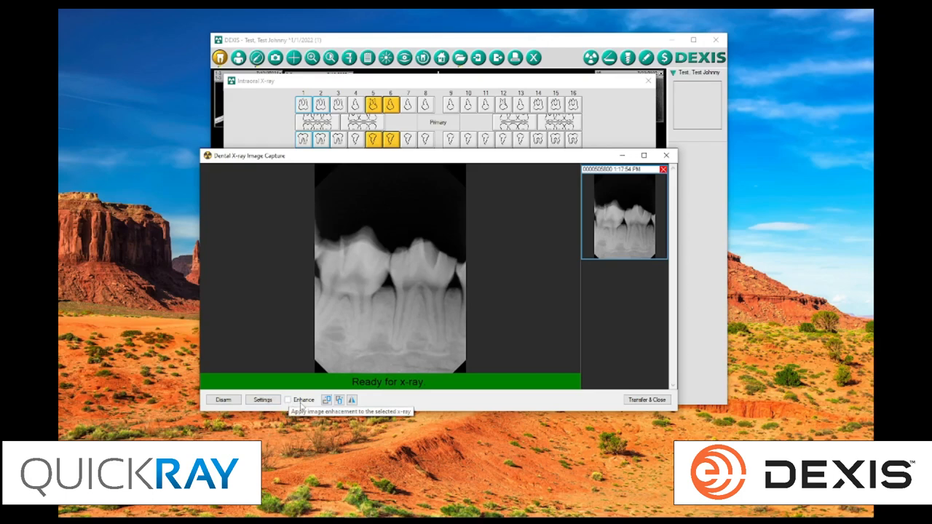
pyautogui.click(288, 399)
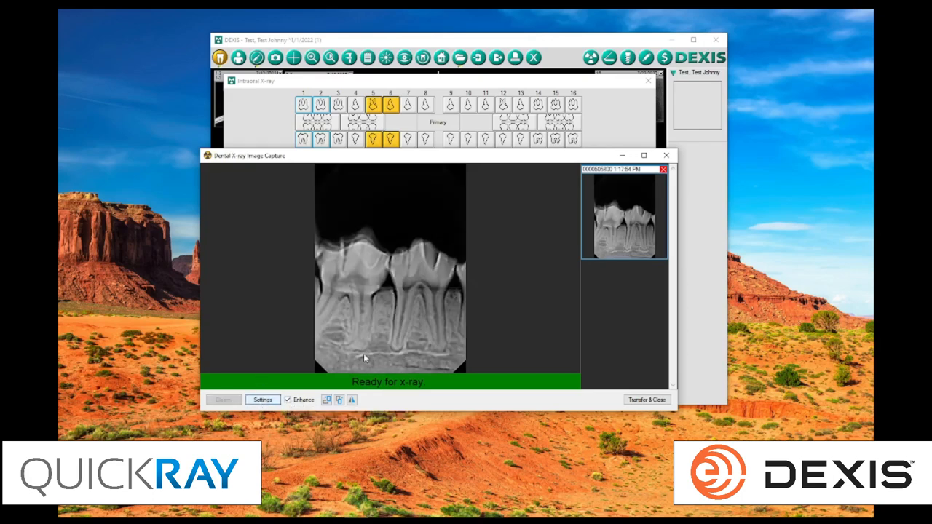
pyautogui.click(262, 399)
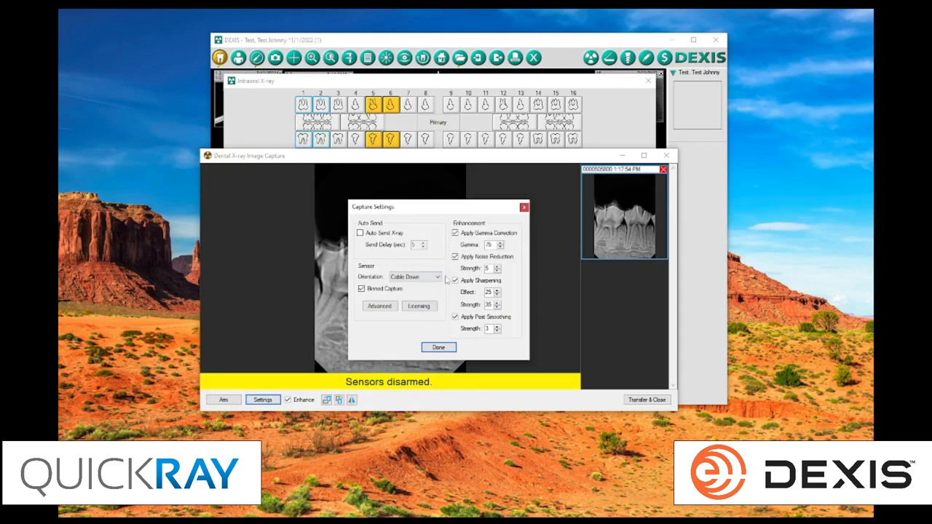
# Step: Adjust the Noise Reduction, Sharpening and Pixel Smoothing strengths and close the settings
pyautogui.click(497, 265)
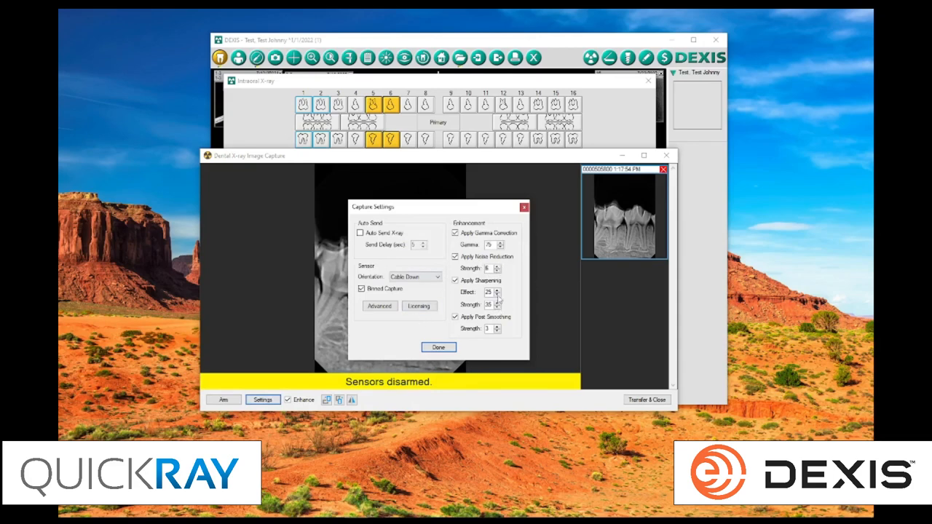
pyautogui.click(499, 294)
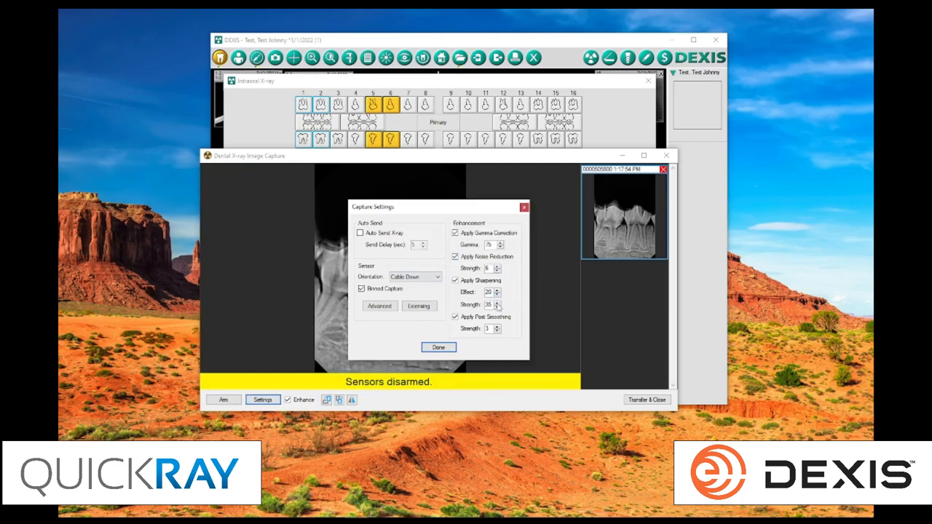
pyautogui.click(495, 326)
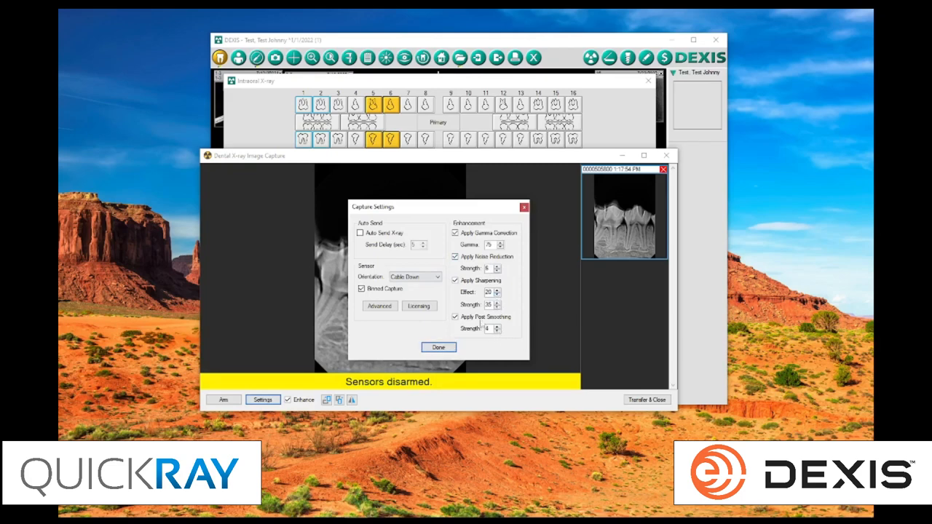
pyautogui.moveTo(488, 244)
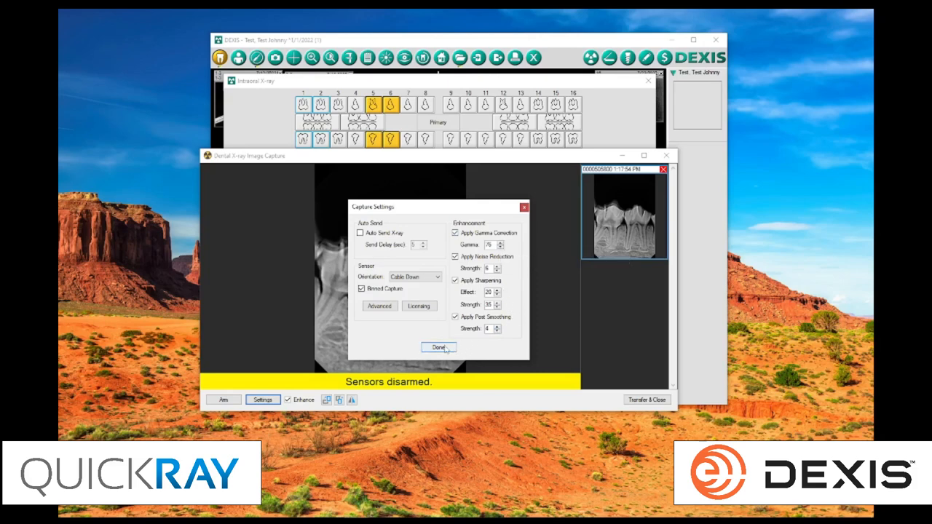
pyautogui.click(437, 347)
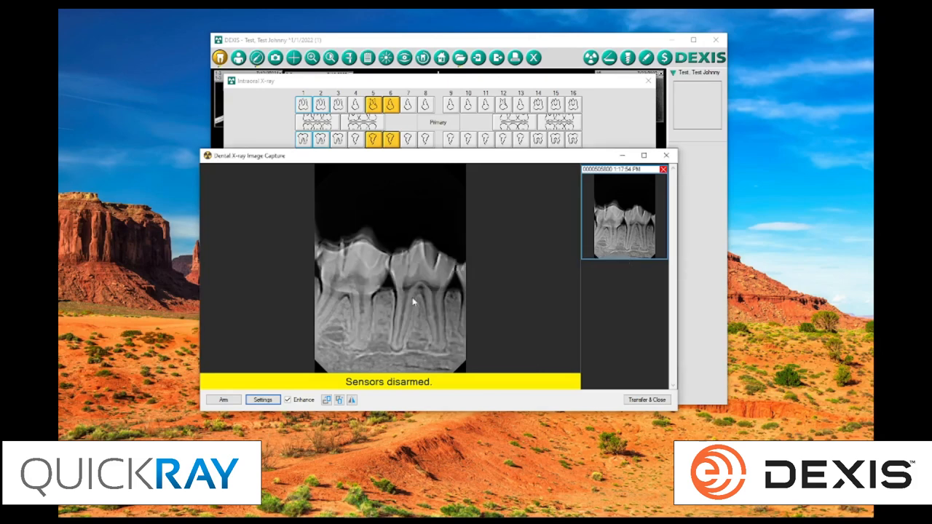
# Step: Re-arm the sensor so the status reads Ready for x-ray
pyautogui.click(224, 399)
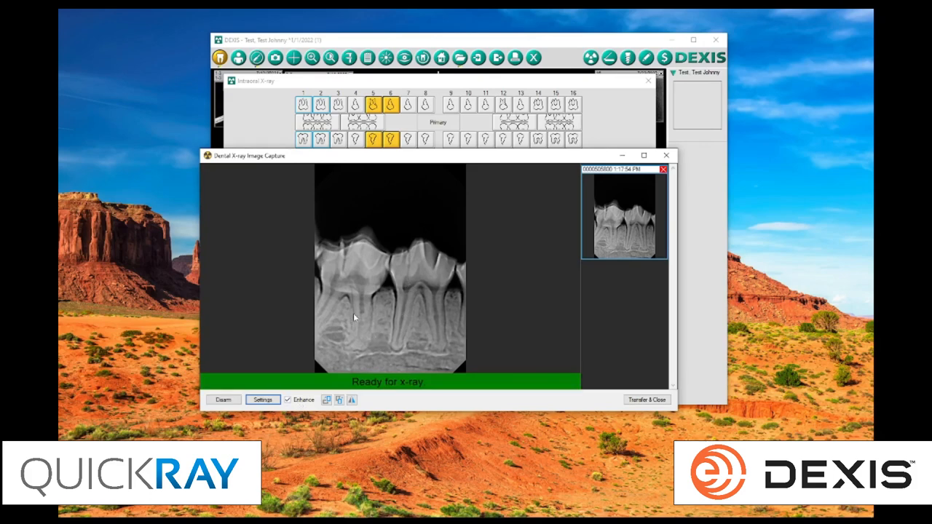
pyautogui.moveTo(433, 309)
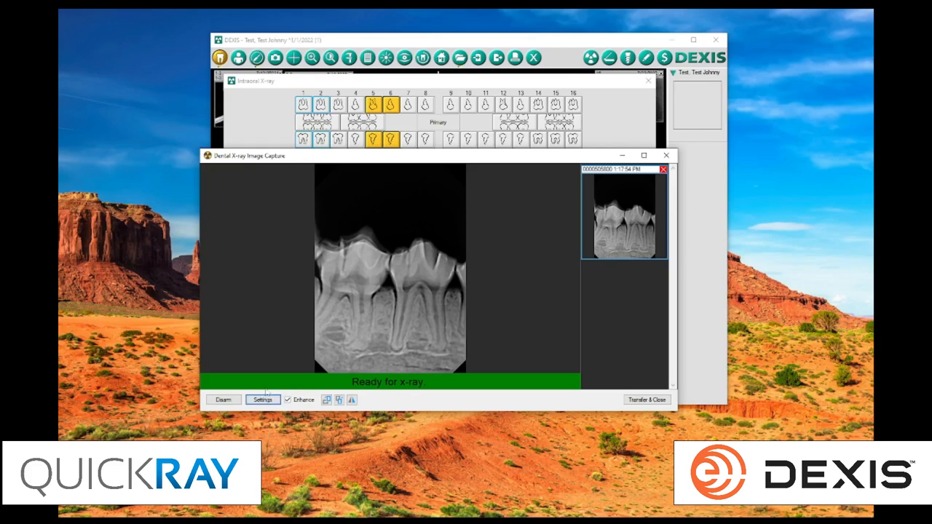
pyautogui.moveTo(479, 304)
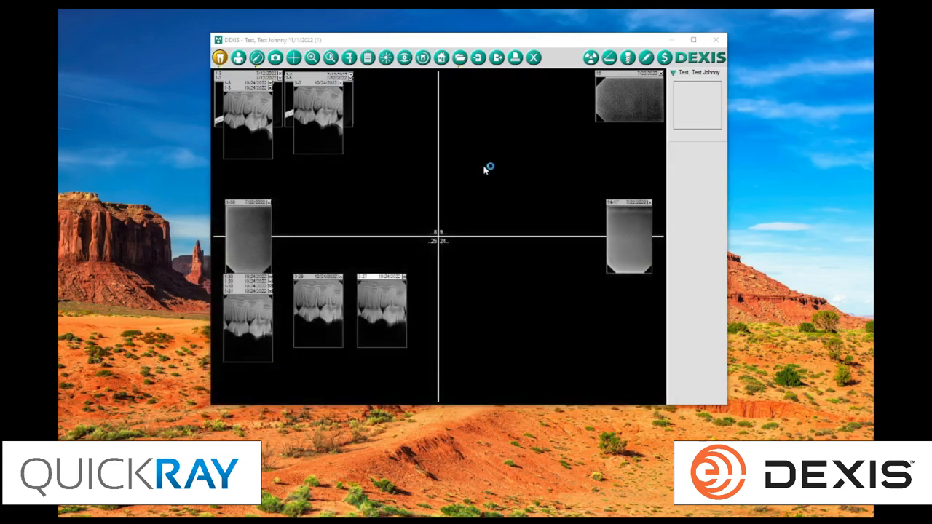
pyautogui.moveTo(527, 274)
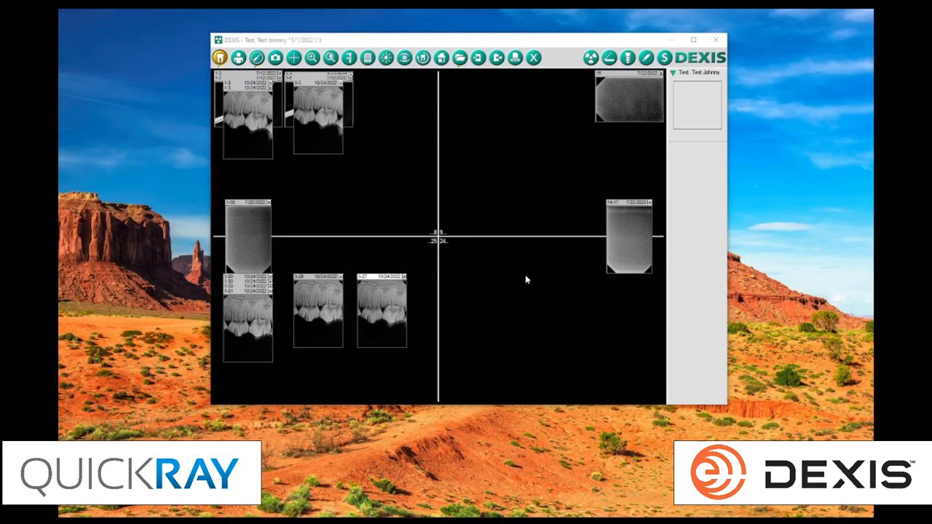
pyautogui.moveTo(531, 269)
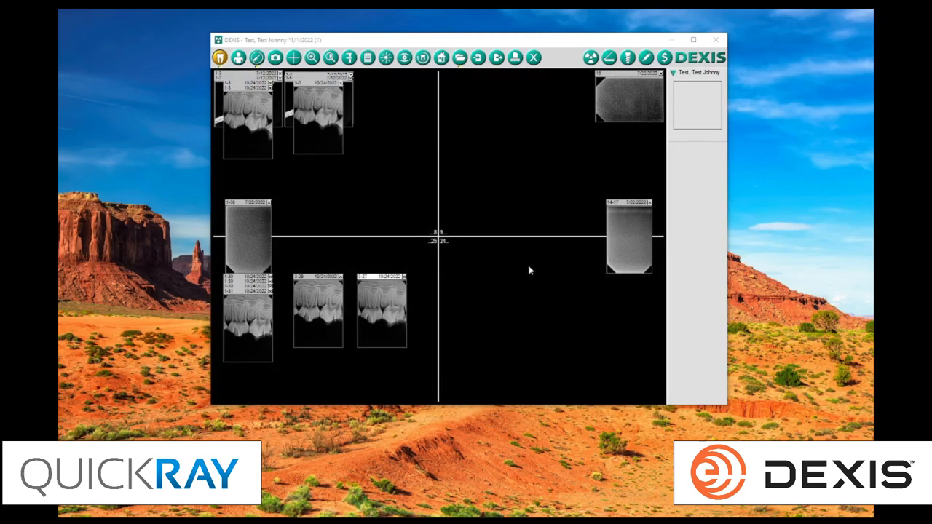